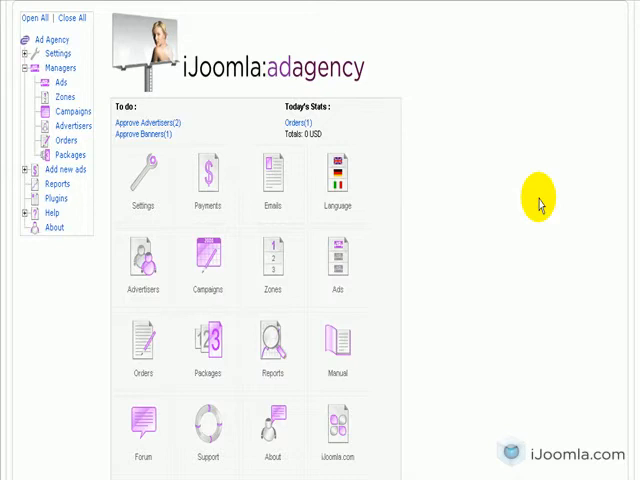
pyautogui.moveTo(420, 216)
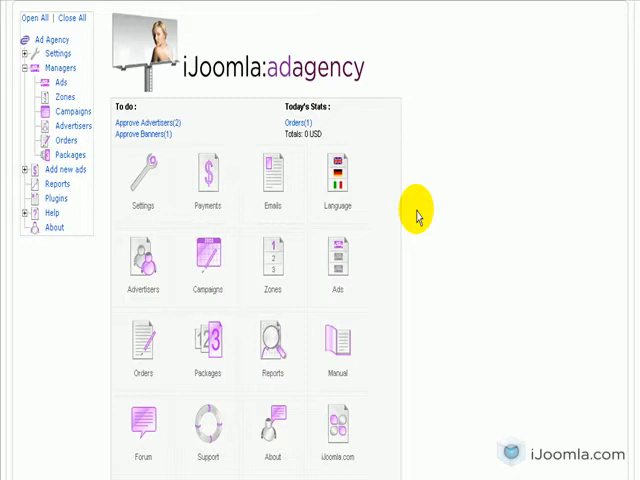
pyautogui.moveTo(370, 250)
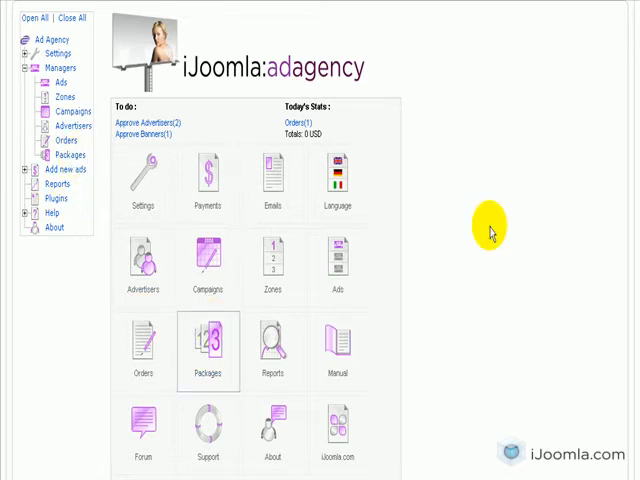
# Go to the Packages list and start a new package, reaching the blank Add Package form
pyautogui.click(208, 344)
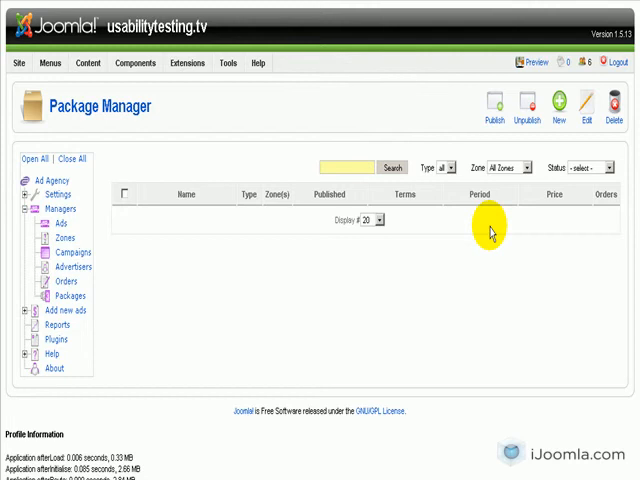
pyautogui.moveTo(608, 104)
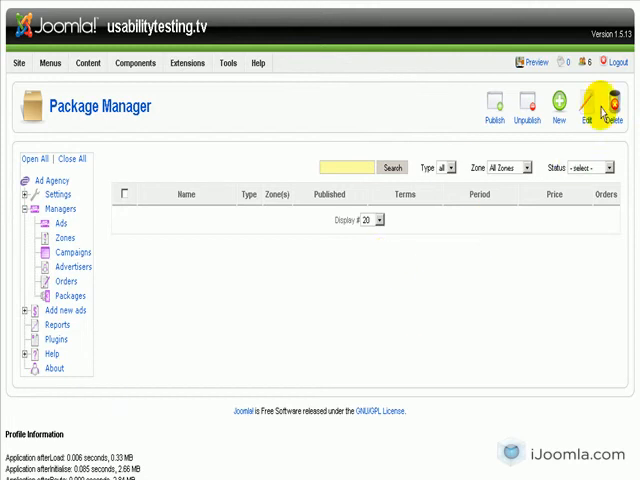
pyautogui.moveTo(496, 204)
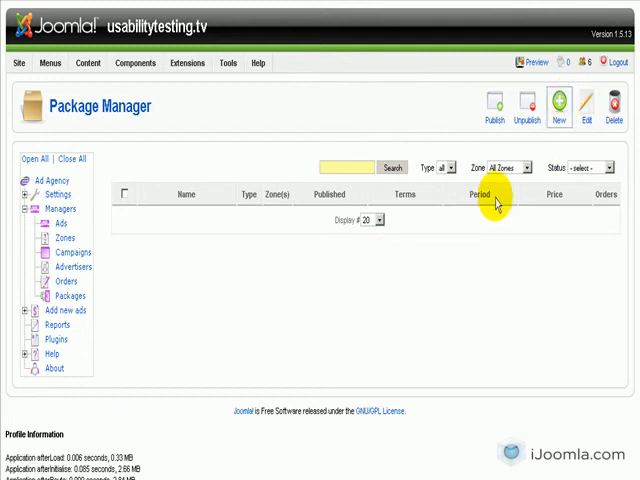
pyautogui.click(554, 104)
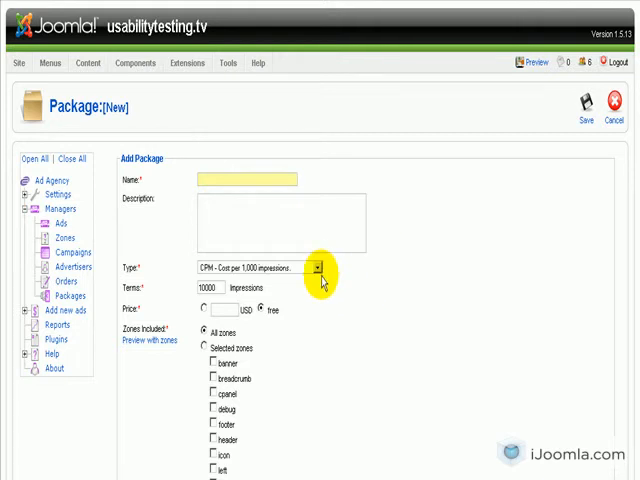
# Review the Type choices (CPM, CPC, Flat Rate) and keep CPM, cost per 1,000 impressions
pyautogui.click(320, 268)
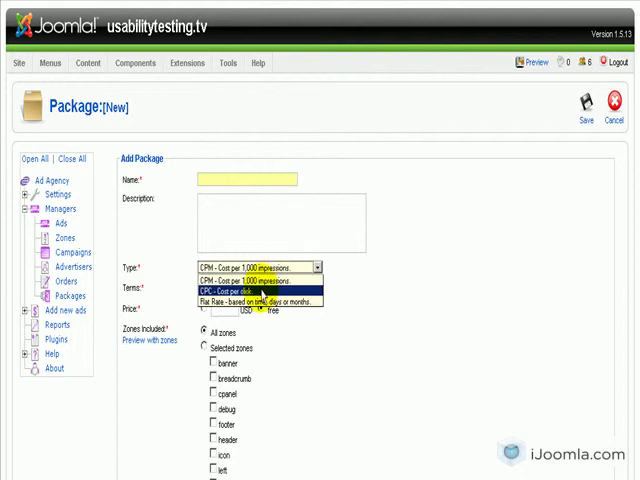
pyautogui.moveTo(256, 302)
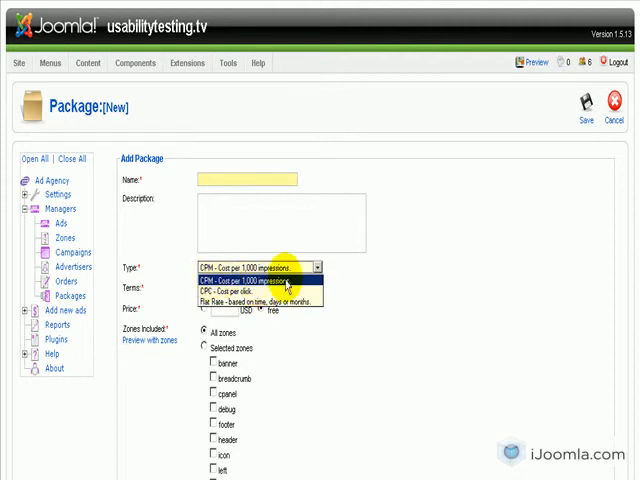
pyautogui.moveTo(260, 300)
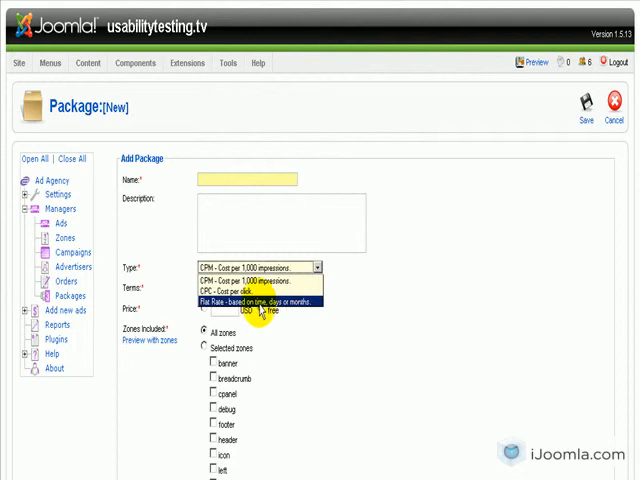
pyautogui.moveTo(256, 292)
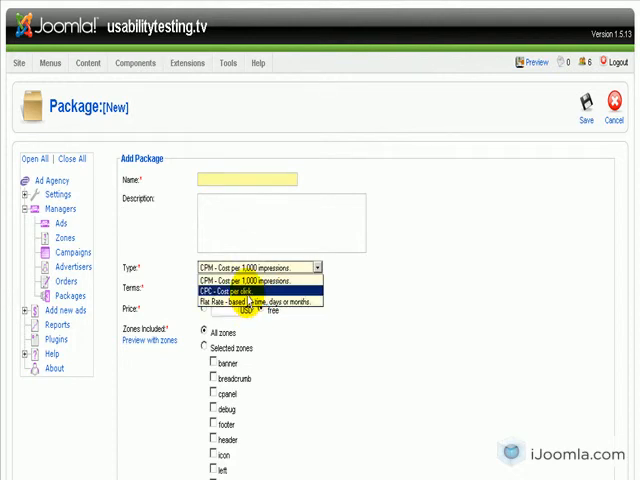
pyautogui.click(256, 268)
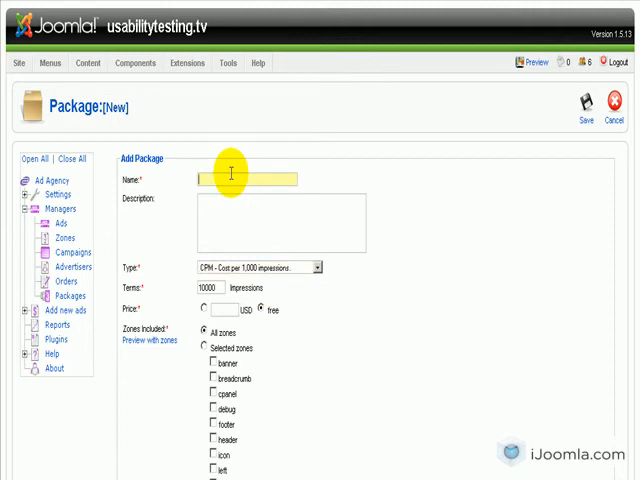
pyautogui.moveTo(290, 284)
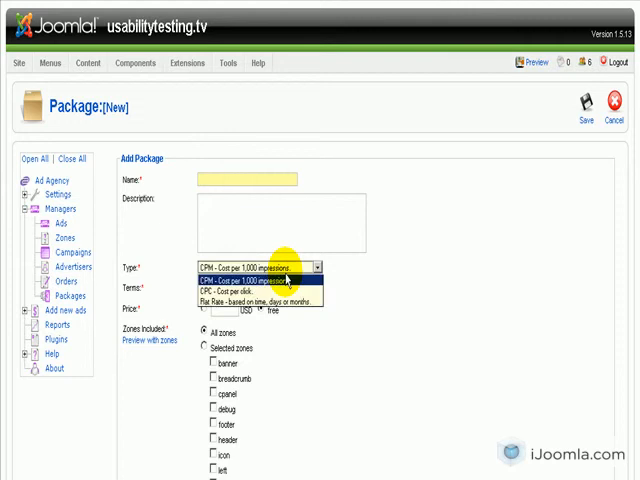
# Name the package '10,000 Impressions', describe it as best value for results, and price it at 20 USD
pyautogui.click(256, 268)
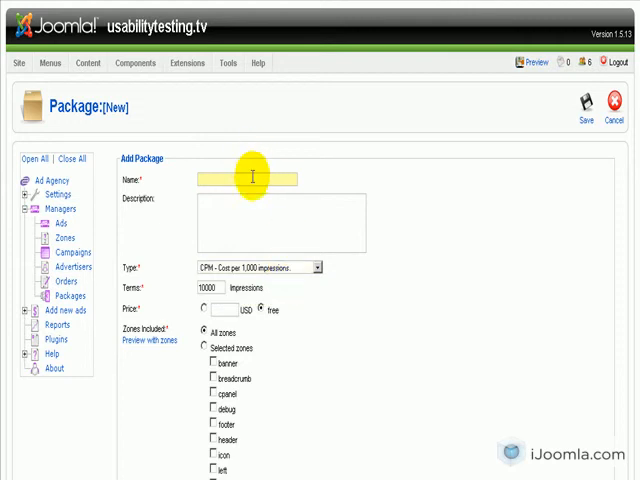
pyautogui.write('10,000 Impre')
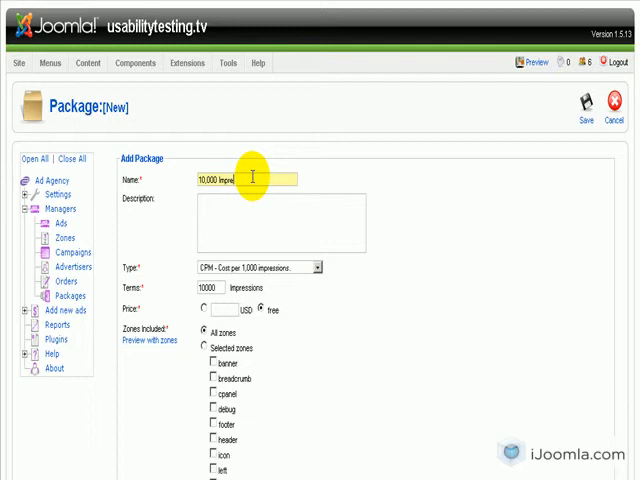
pyautogui.write('ssions')
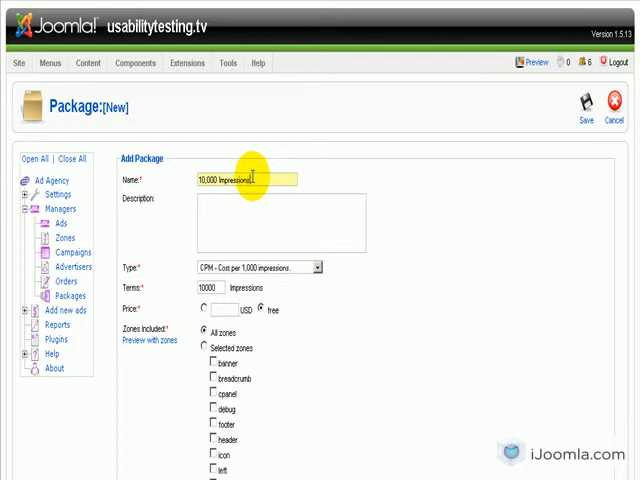
pyautogui.click(290, 224)
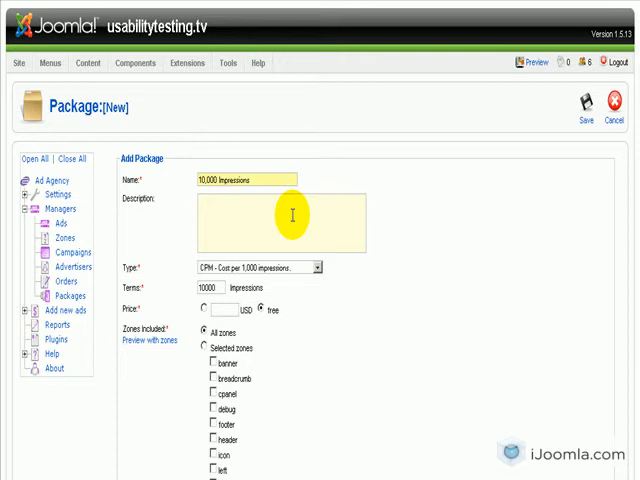
pyautogui.write('Best valu')
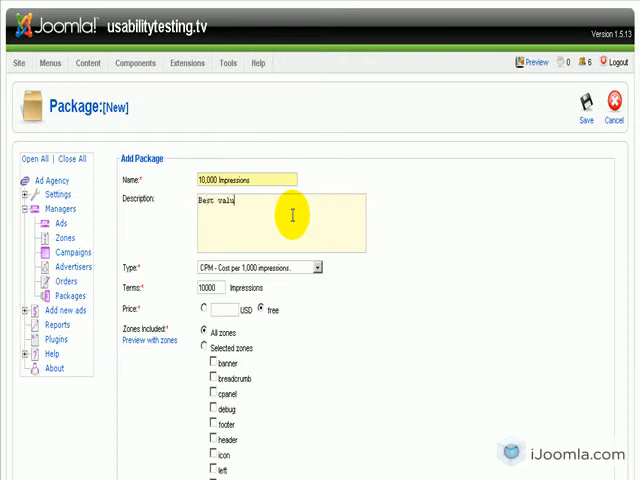
pyautogui.write('e to get your the')
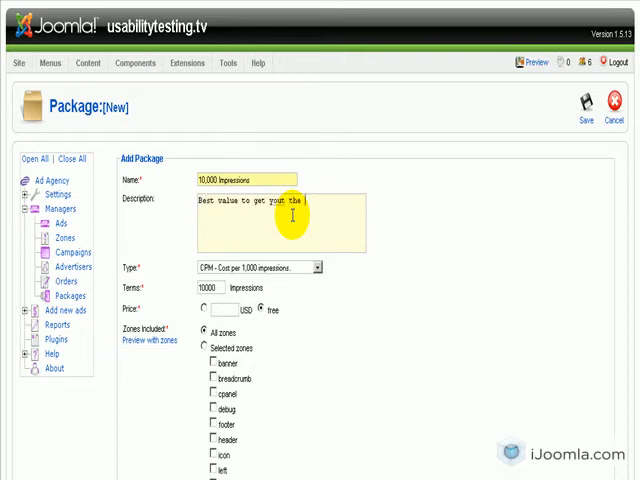
pyautogui.write('you want')
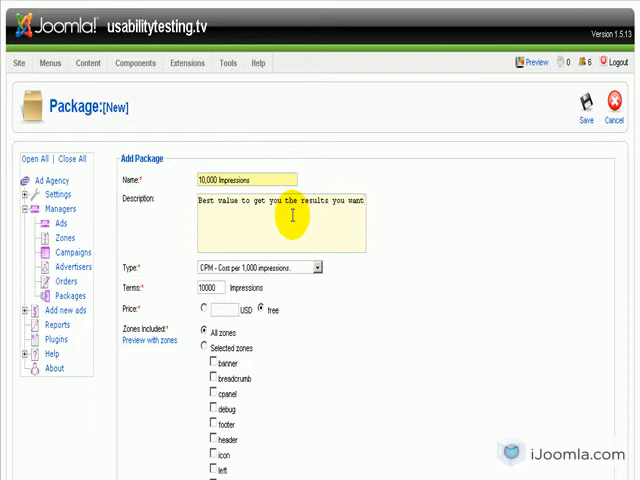
pyautogui.moveTo(330, 224)
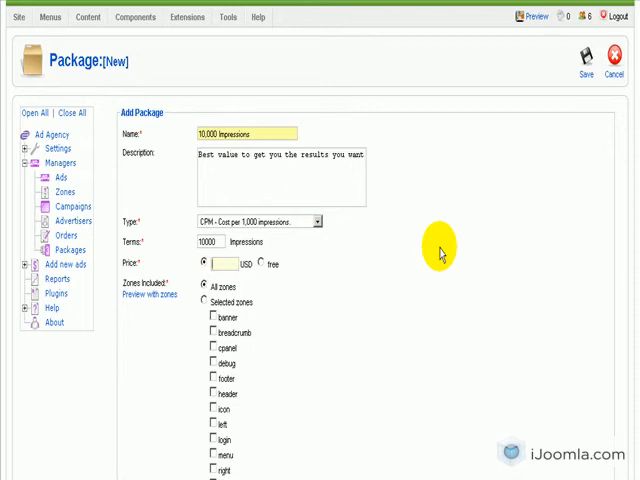
pyautogui.write('20')
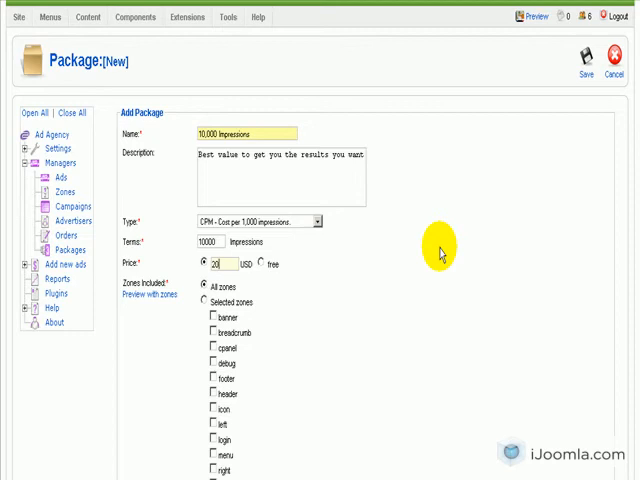
pyautogui.moveTo(424, 204)
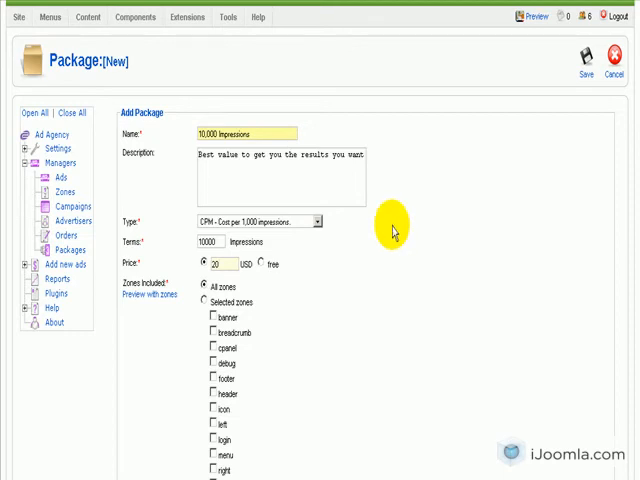
pyautogui.moveTo(248, 290)
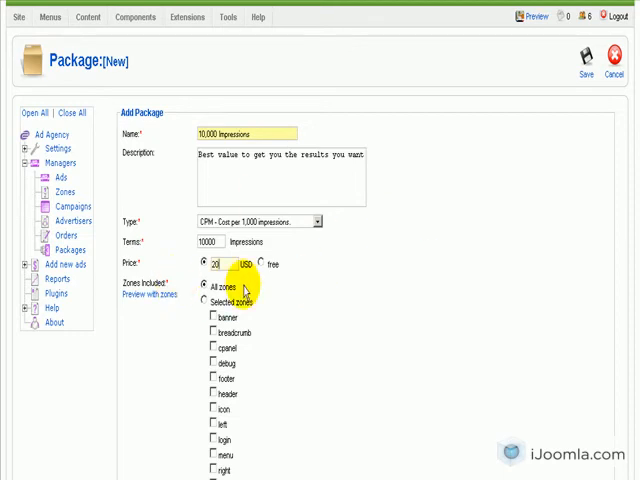
pyautogui.scroll(-3)
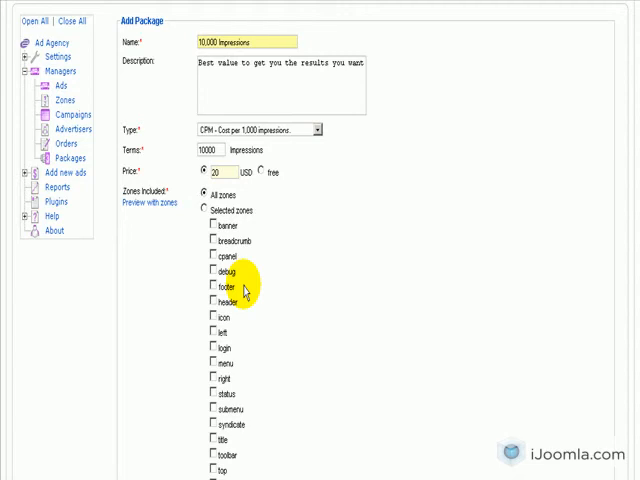
pyautogui.scroll(-3)
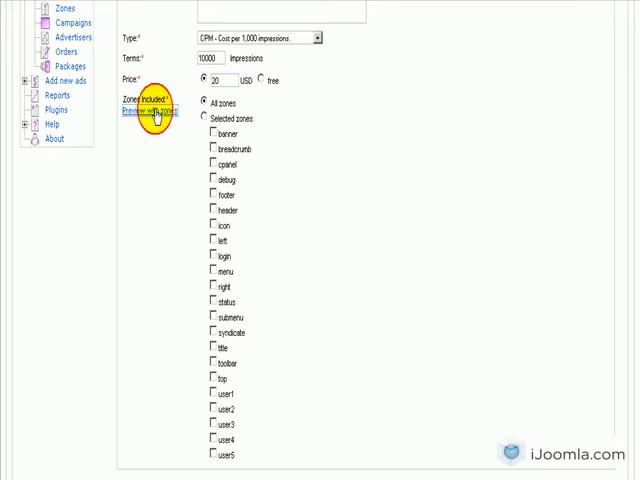
# Preview the live site with its ad zone labels and scroll through the zone placements
pyautogui.click(144, 112)
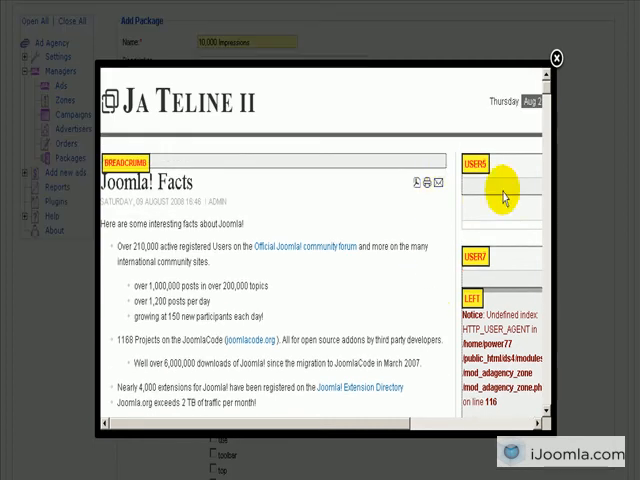
pyautogui.moveTo(410, 266)
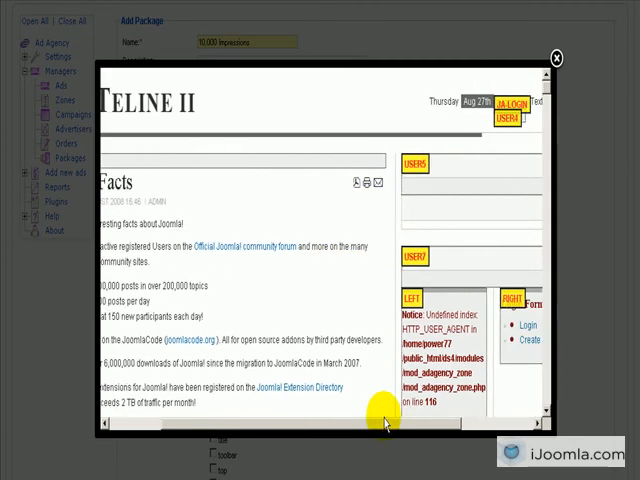
pyautogui.scroll(-3)
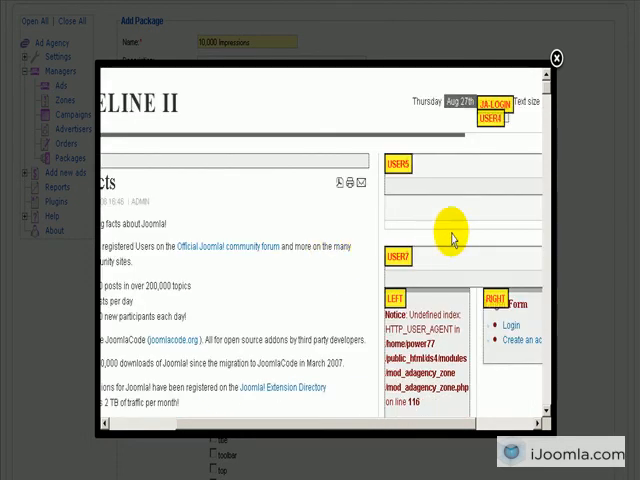
pyautogui.moveTo(388, 190)
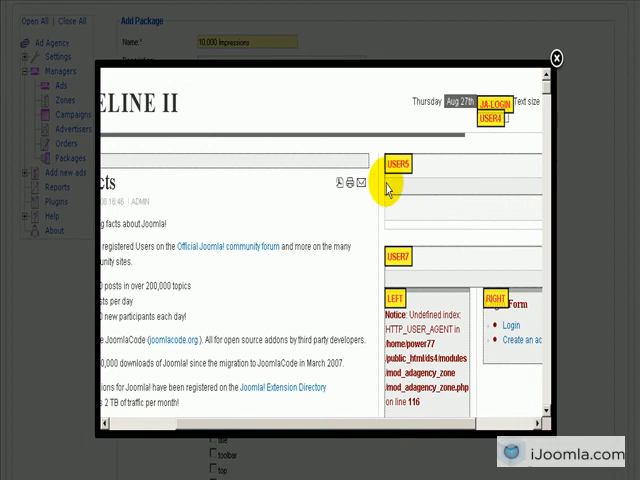
pyautogui.scroll(-3)
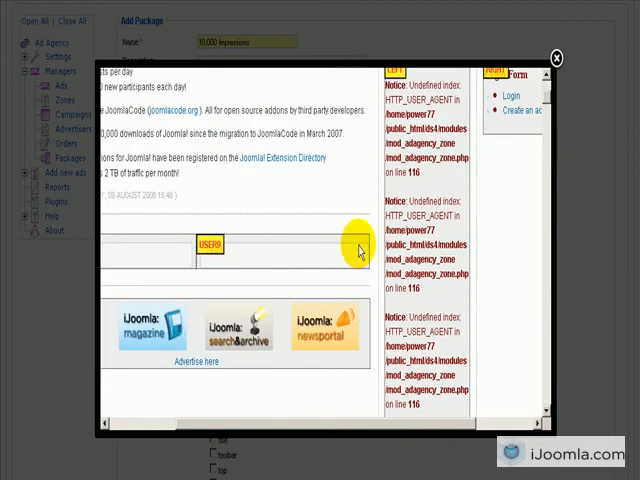
pyautogui.scroll(3)
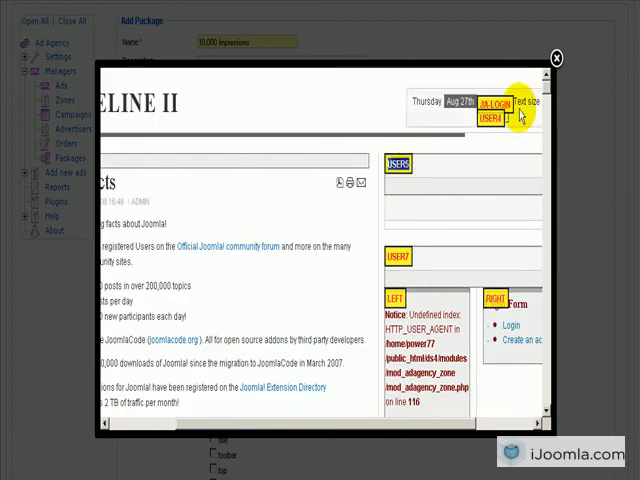
# Close the zone preview and return to the package form's zone list before saving
pyautogui.click(556, 58)
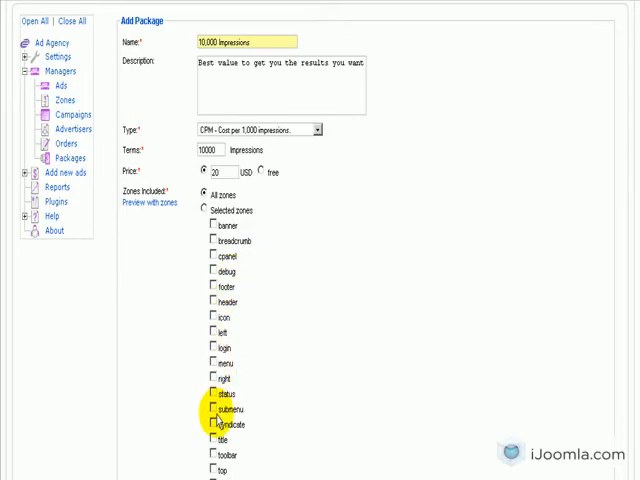
pyautogui.scroll(-3)
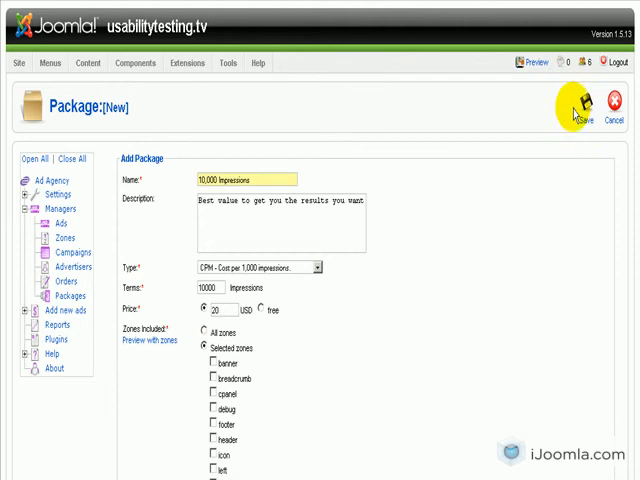
pyautogui.moveTo(452, 202)
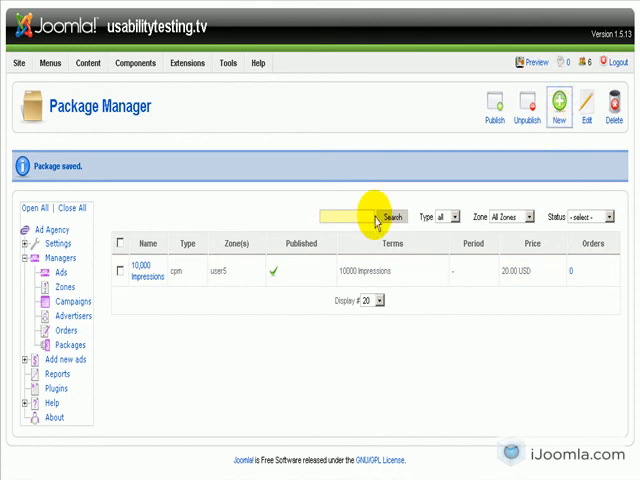
# Create and save a '5000 Clicks' CPC package: 5000 clicks for 200 USD on a ticked zone
pyautogui.click(572, 108)
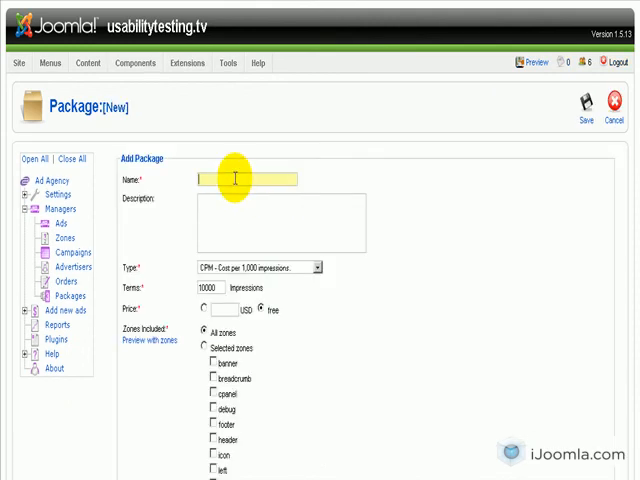
pyautogui.write('5000 Clicks')
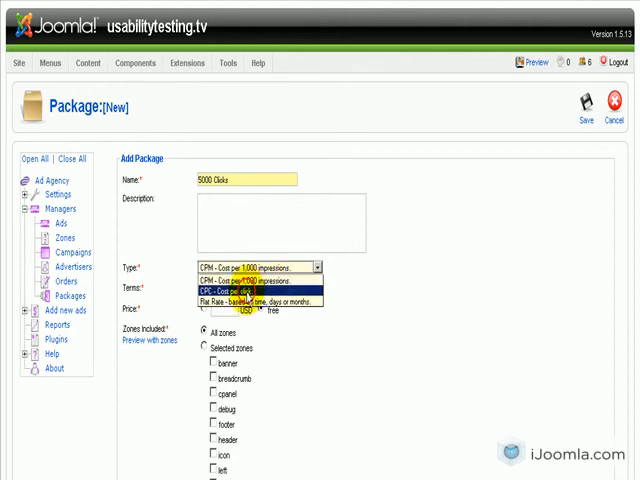
pyautogui.click(250, 288)
pyautogui.write('200')
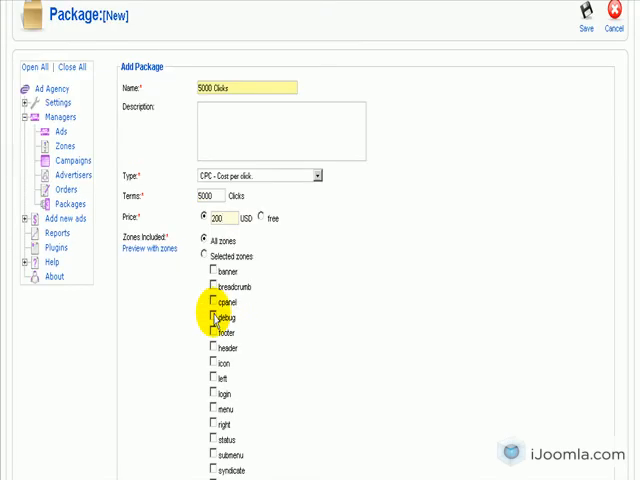
pyautogui.scroll(-3)
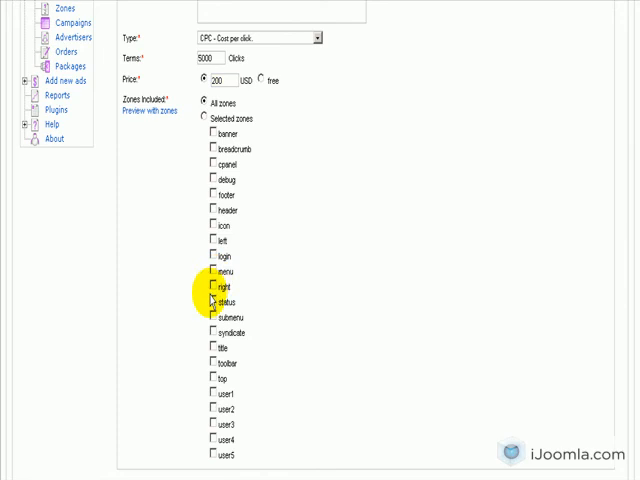
pyautogui.scroll(3)
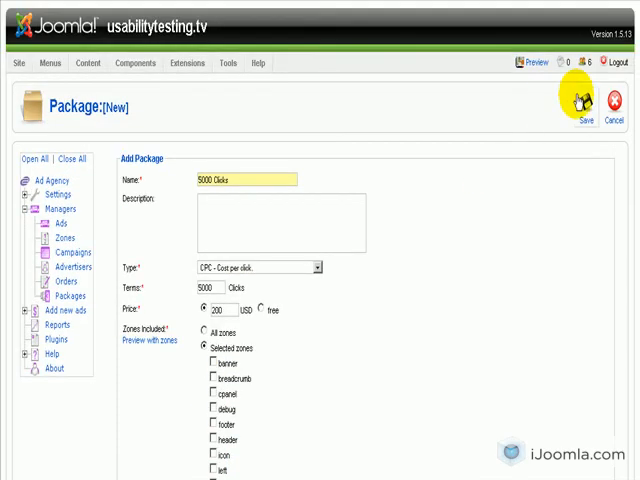
pyautogui.moveTo(336, 268)
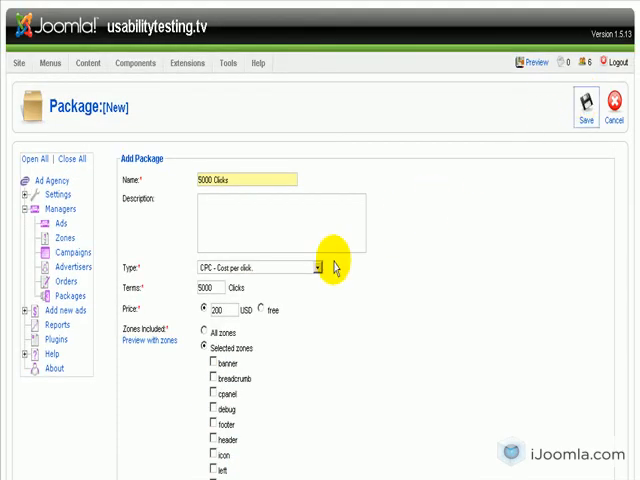
pyautogui.click(582, 108)
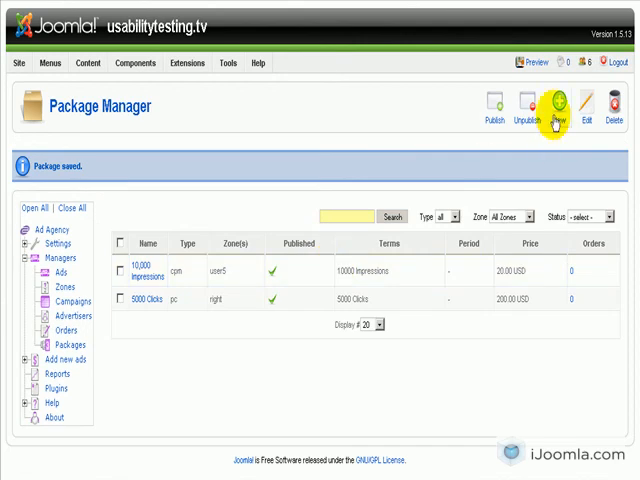
pyautogui.moveTo(278, 220)
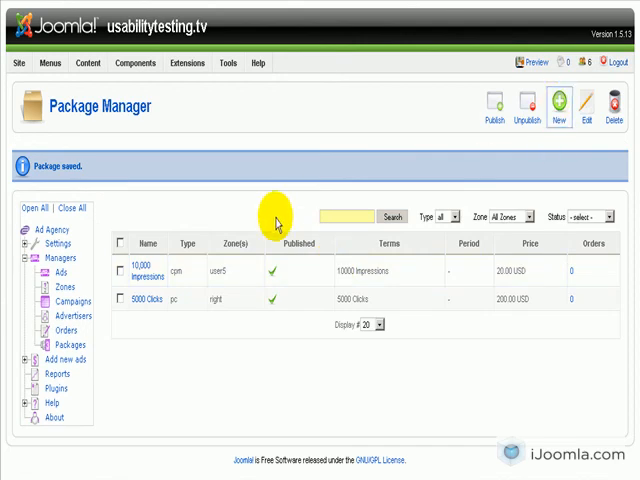
# Start a package named '1 Month' described 'Show your ad for a full month on our site'
pyautogui.click(556, 104)
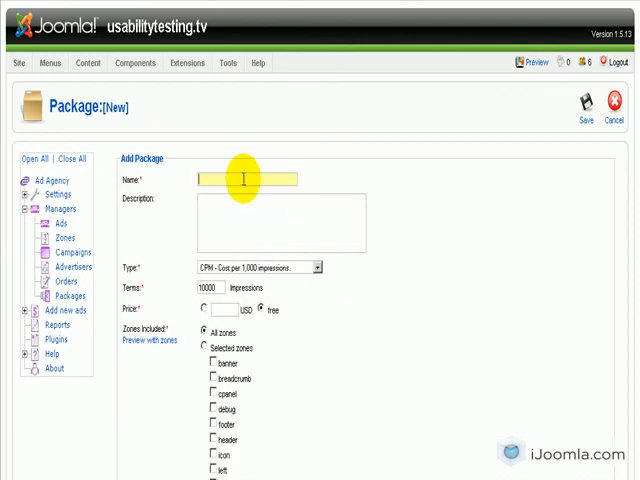
pyautogui.write('1 Mo')
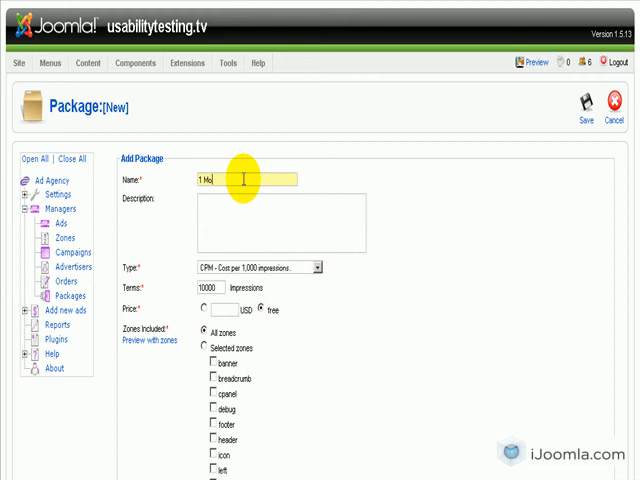
pyautogui.write('nth')
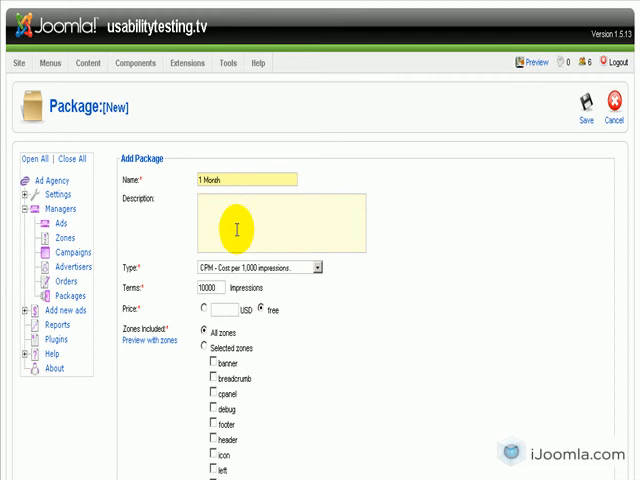
pyautogui.write('Show your ad')
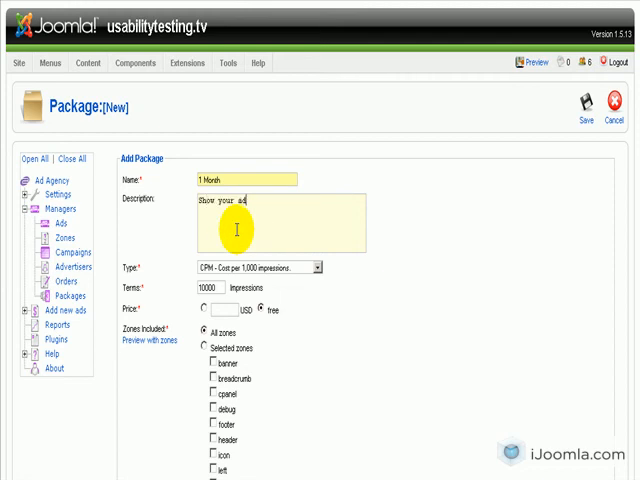
pyautogui.write('for a full mo')
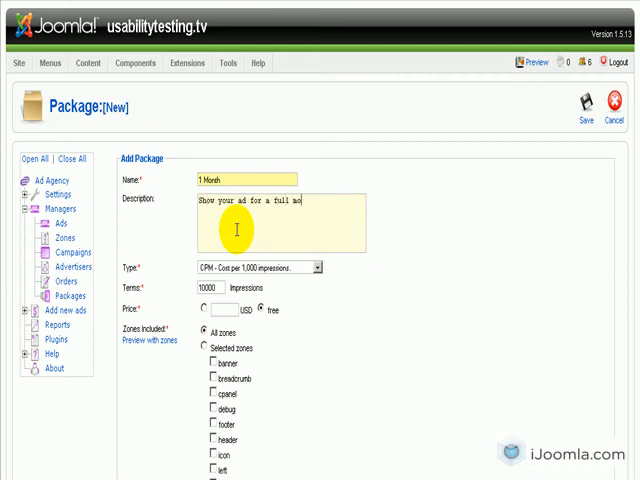
pyautogui.write('nth on our site')
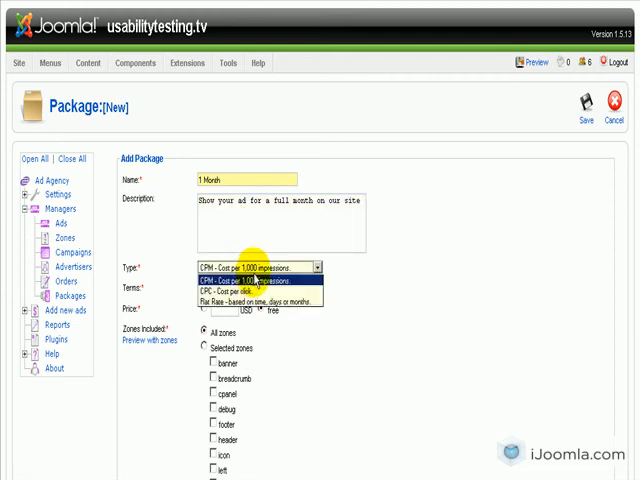
# Set its type to Flat Rate with a term of 1 Month
pyautogui.click(264, 312)
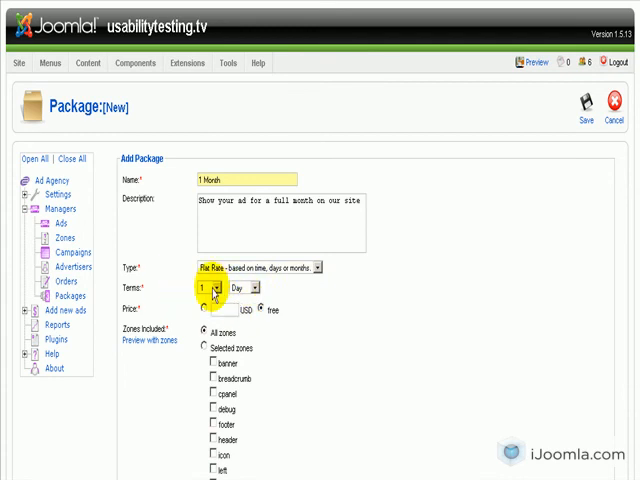
pyautogui.click(212, 288)
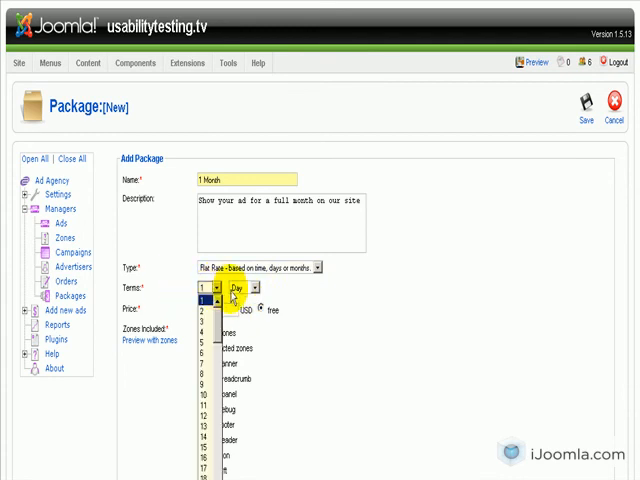
pyautogui.click(250, 288)
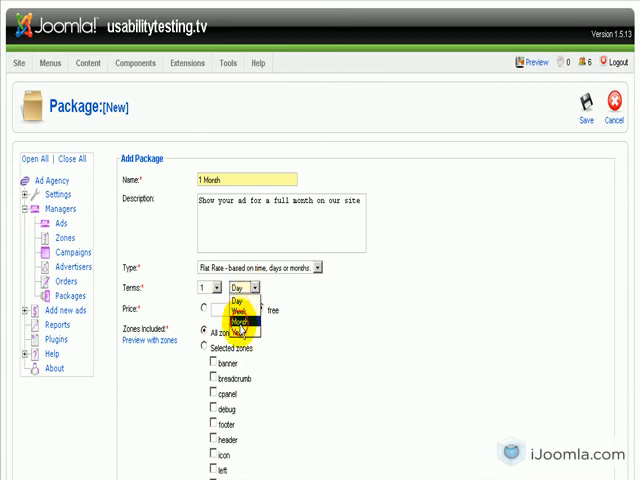
pyautogui.click(240, 310)
pyautogui.write('100')
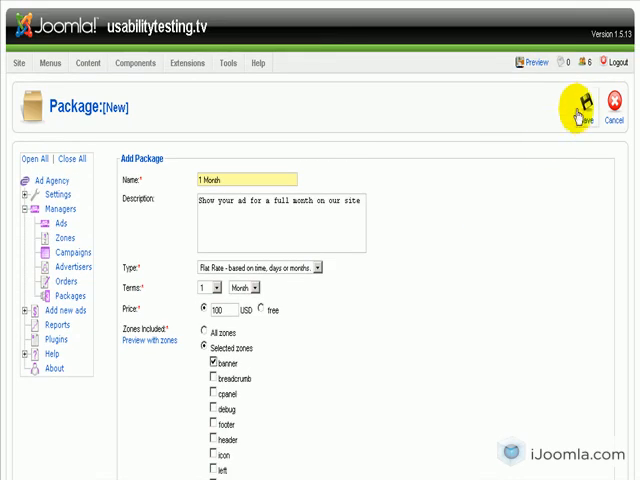
pyautogui.moveTo(420, 160)
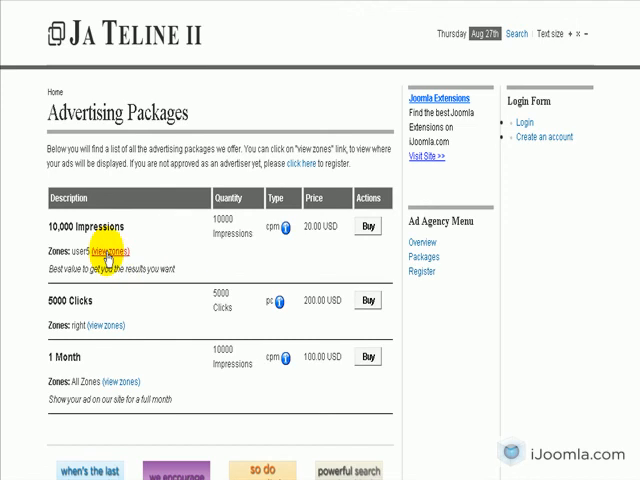
# On the front-end Advertising Packages page, view the zones of the 10,000 Impressions package
pyautogui.click(100, 252)
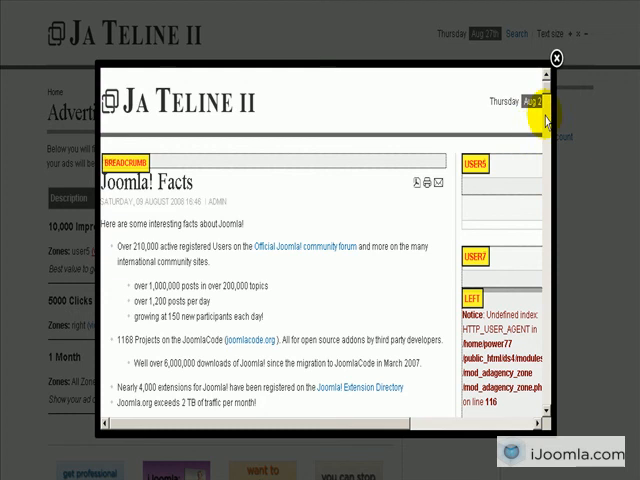